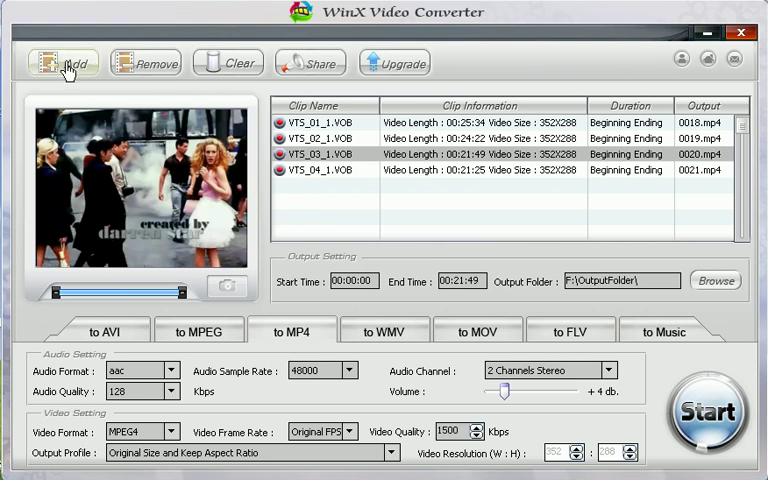
- Select VTS_03_1.VOB and remove it from the clip list
{"action": "left_click", "coordinate": [330, 122]}
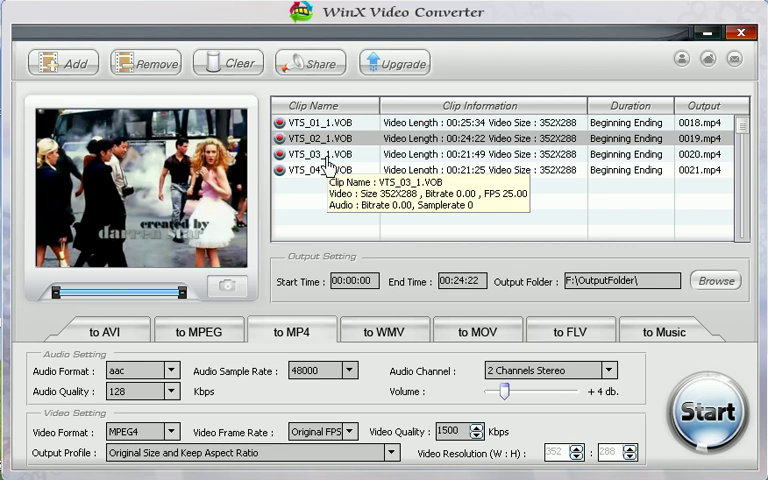
{"action": "left_click", "coordinate": [145, 62]}
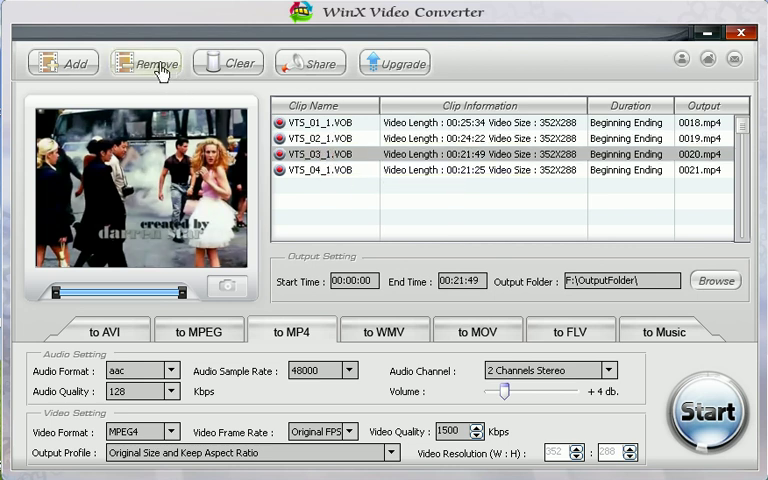
{"action": "left_click", "coordinate": [155, 62]}
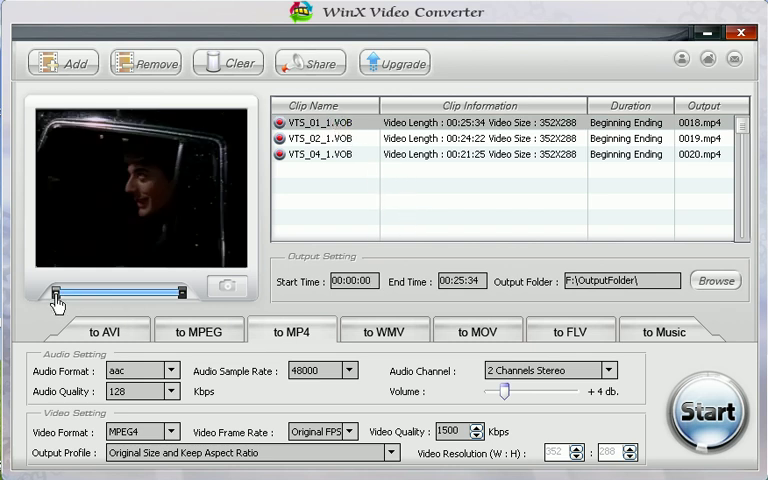
{"action": "left_click_drag", "start_coordinate": [58, 291], "coordinate": [77, 291]}
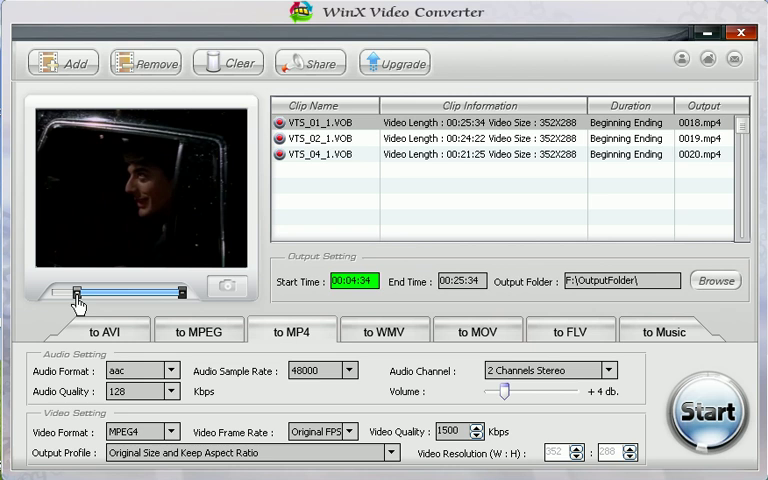
{"action": "left_click_drag", "start_coordinate": [75, 291], "coordinate": [62, 291]}
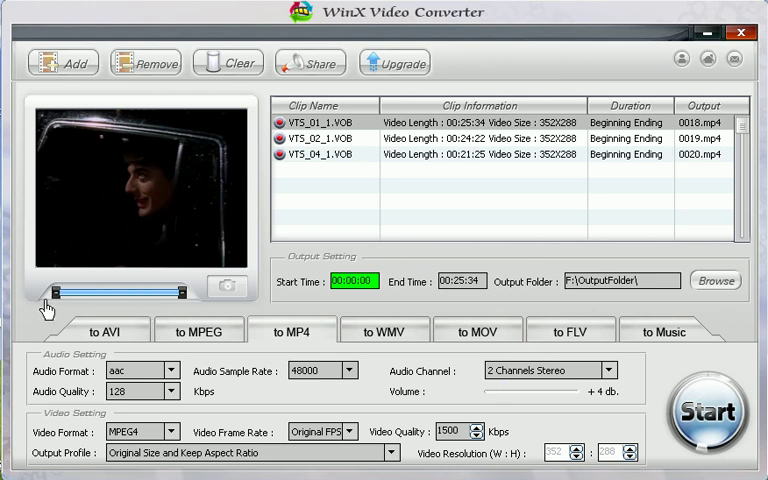
{"action": "left_click_drag", "start_coordinate": [48, 291], "coordinate": [180, 291]}
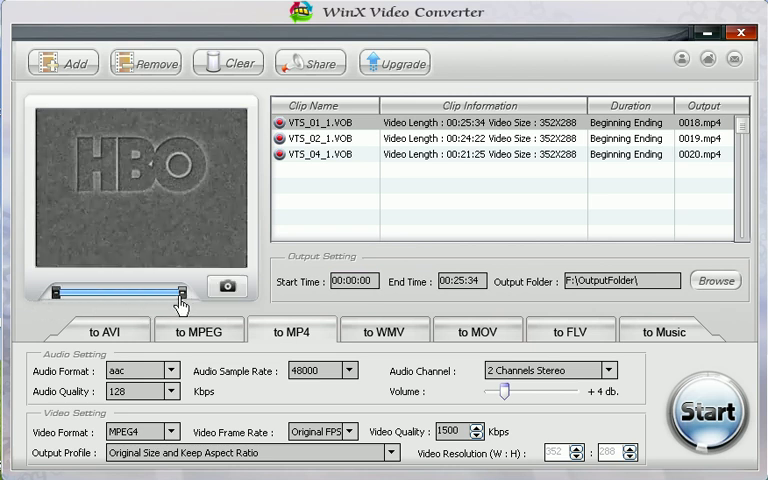
{"action": "left_click_drag", "start_coordinate": [178, 293], "coordinate": [155, 293]}
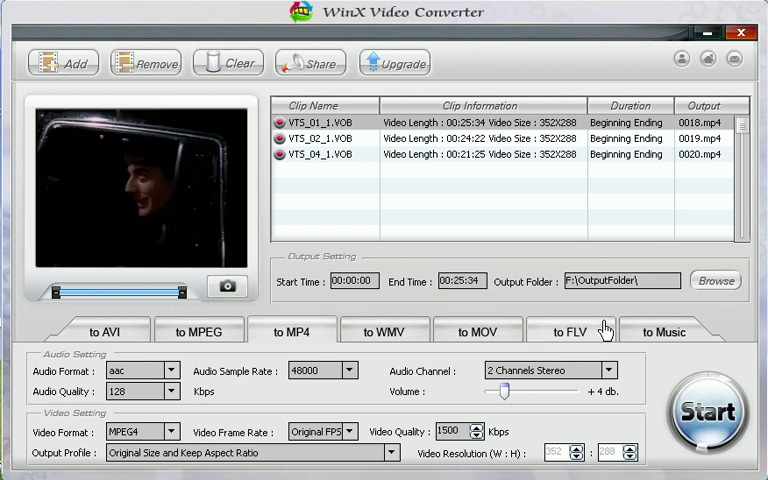
{"action": "mouse_move", "coordinate": [648, 300]}
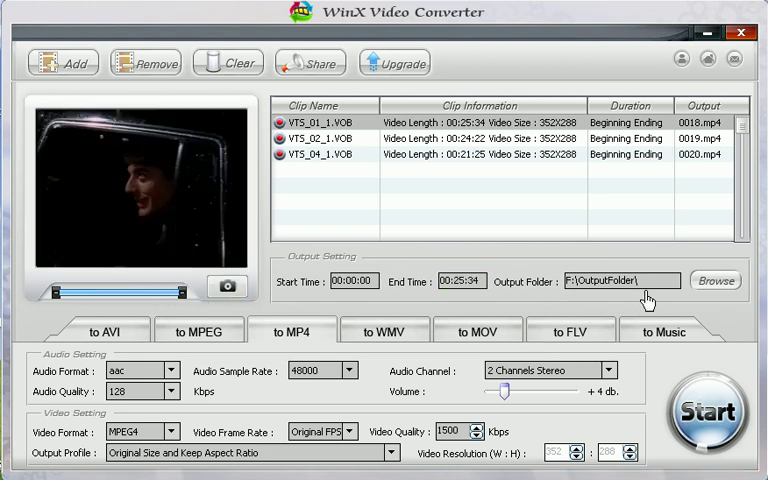
{"action": "triple_click", "coordinate": [620, 281]}
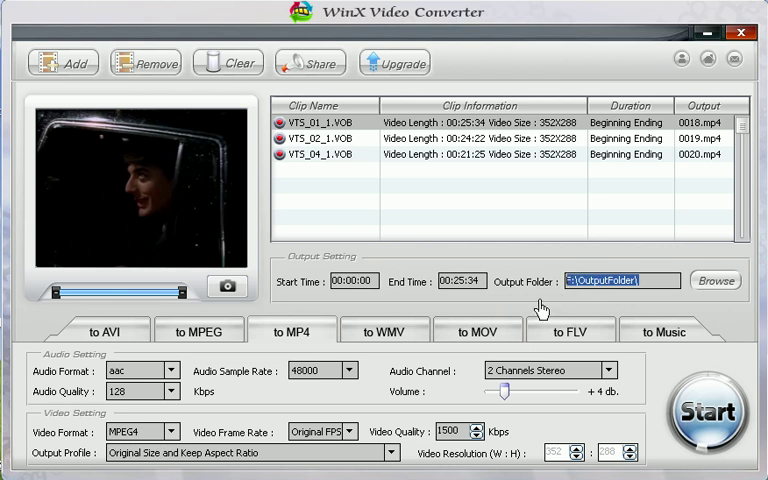
{"action": "mouse_move", "coordinate": [537, 307]}
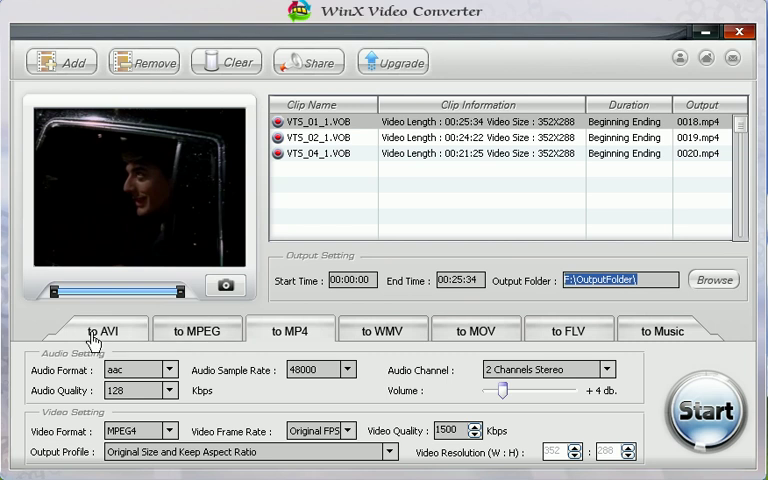
- Browse the MP4, WMV, FLV and Music format tabs, then settle on AVI output
{"action": "left_click", "coordinate": [104, 331]}
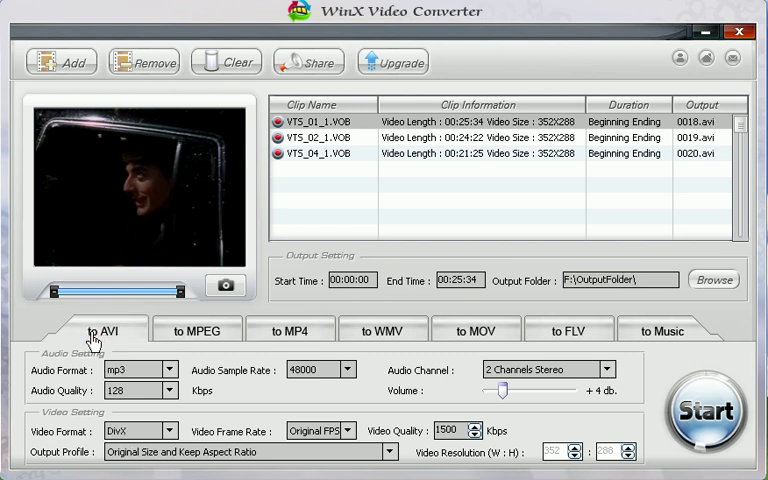
{"action": "mouse_move", "coordinate": [197, 330]}
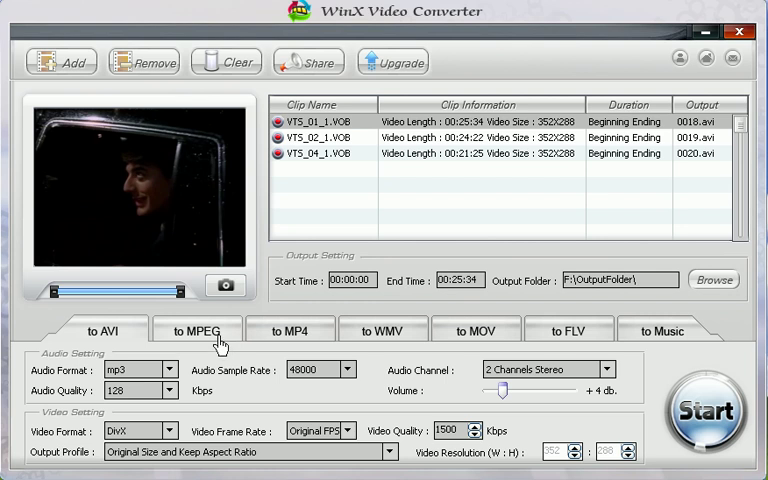
{"action": "left_click", "coordinate": [291, 330]}
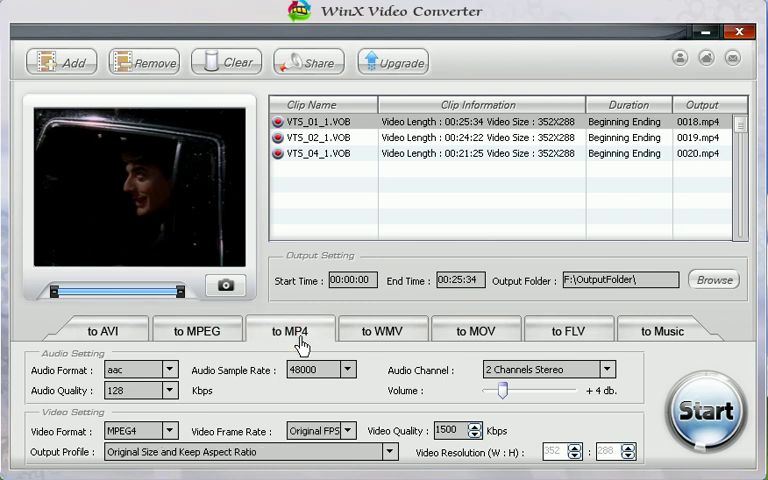
{"action": "left_click", "coordinate": [383, 329]}
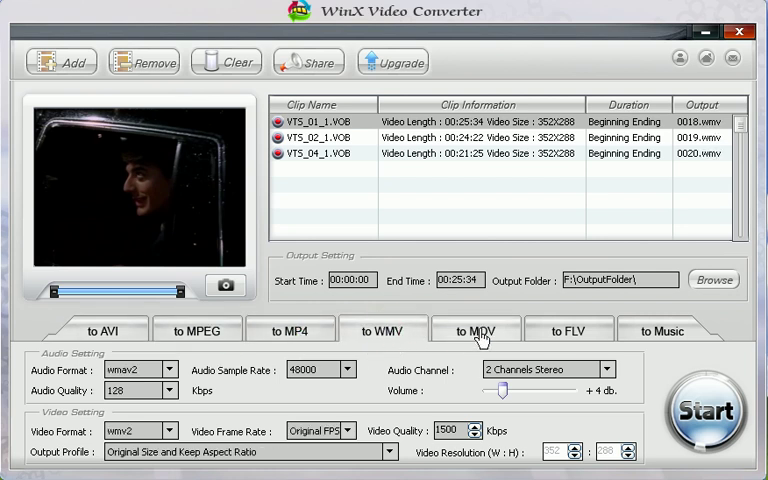
{"action": "left_click", "coordinate": [569, 329]}
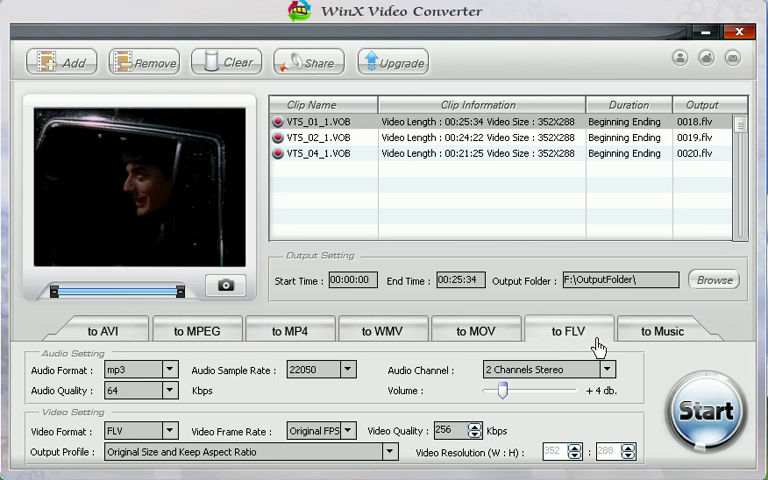
{"action": "left_click", "coordinate": [661, 330]}
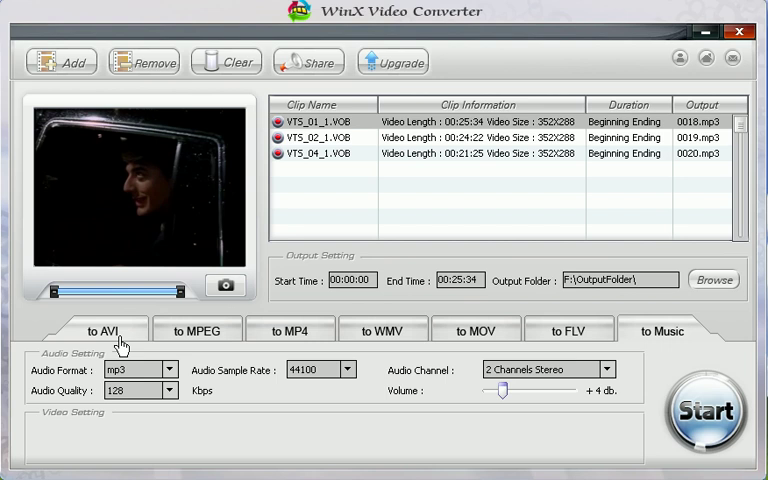
{"action": "left_click", "coordinate": [101, 330]}
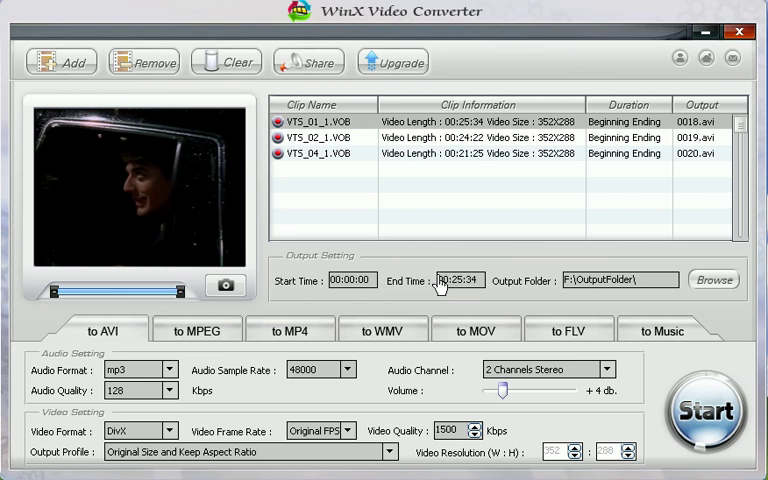
{"action": "mouse_move", "coordinate": [260, 373]}
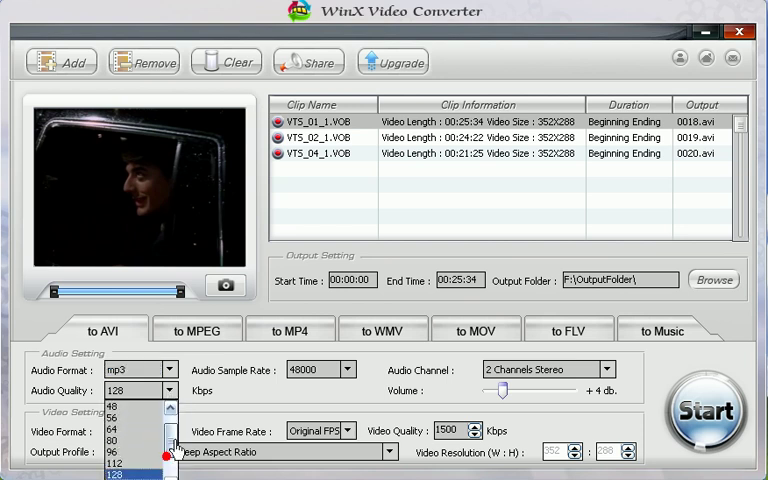
- Drag the AVI Volume slider to boost audio to +6 dB
{"action": "scroll", "scroll_direction": "down", "scroll_amount": 3}
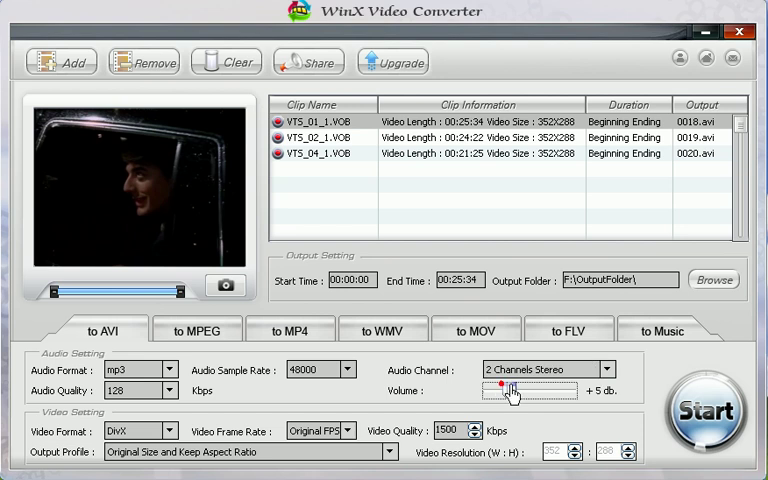
{"action": "left_click_drag", "start_coordinate": [500, 390], "coordinate": [515, 390]}
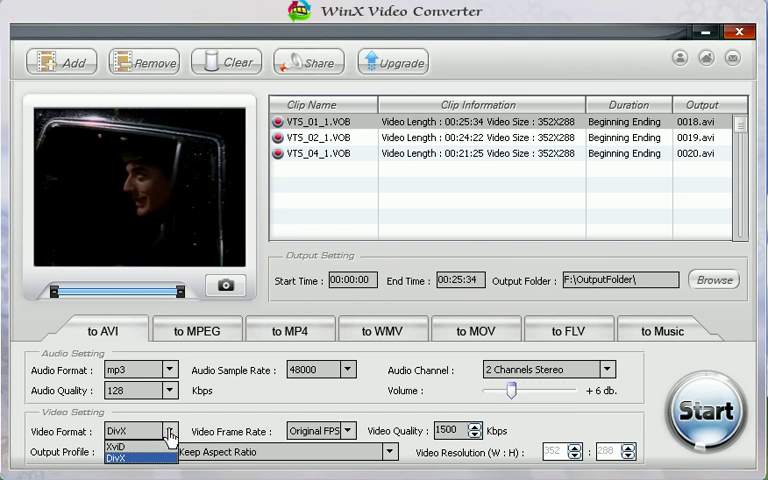
- Set video to 1490 Kbps, custom 716x400 size, and start converting to 0018.avi
{"action": "left_click", "coordinate": [350, 431]}
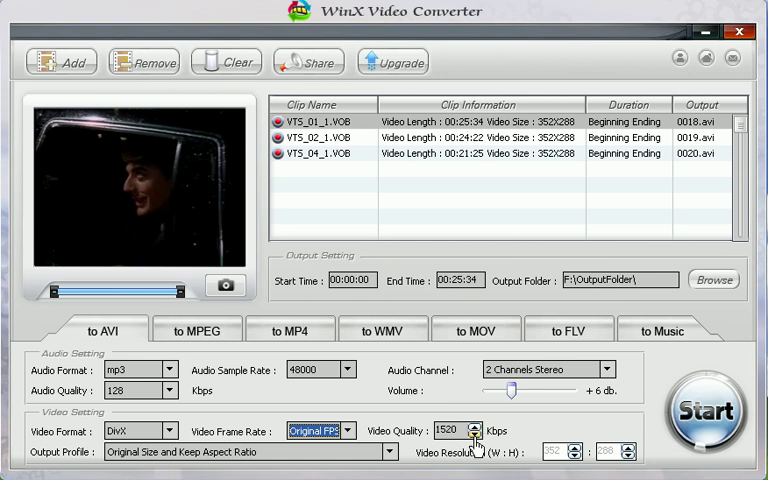
{"action": "left_click", "coordinate": [476, 435]}
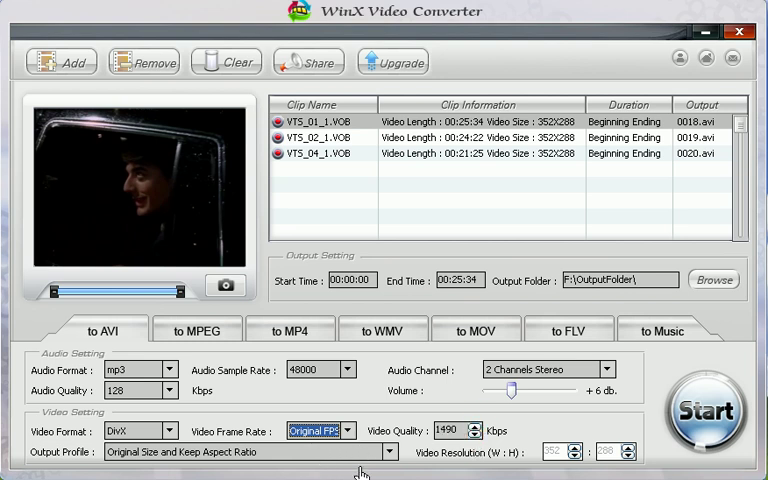
{"action": "left_click", "coordinate": [388, 451]}
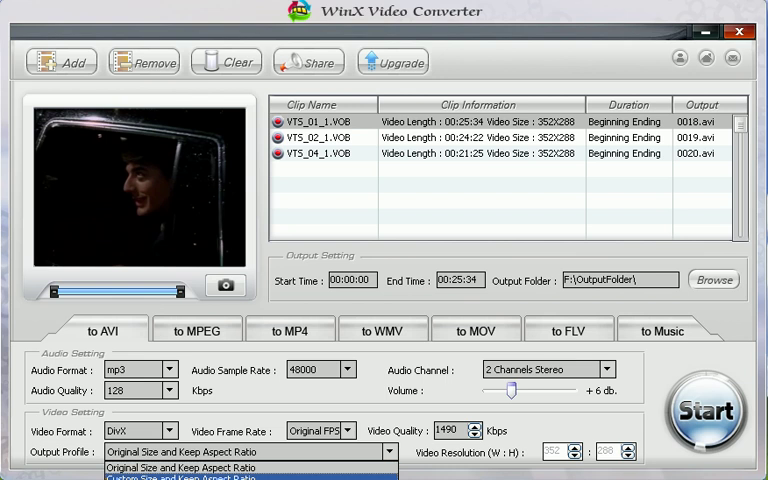
{"action": "left_click", "coordinate": [180, 479]}
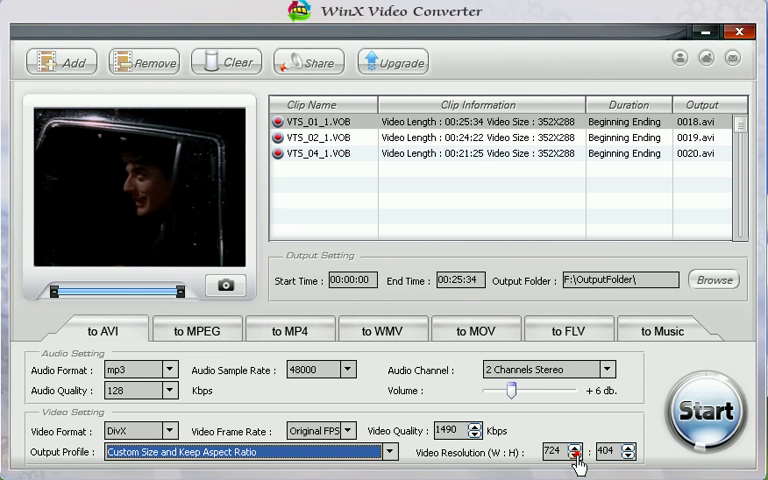
{"action": "left_click", "coordinate": [624, 456]}
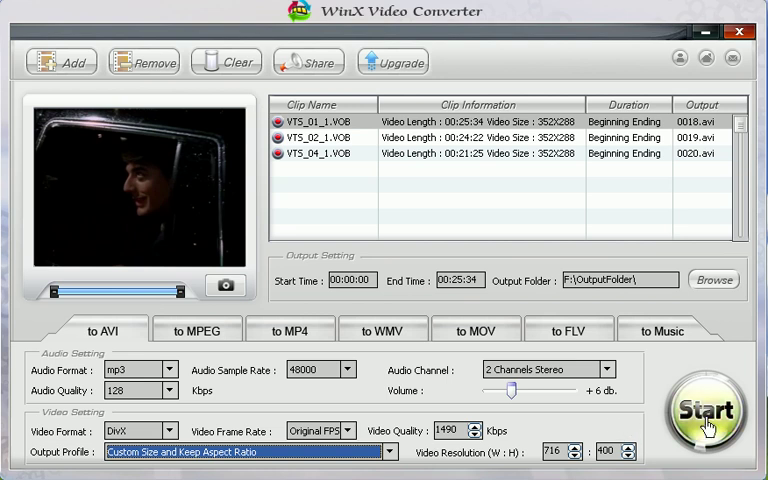
{"action": "left_click", "coordinate": [706, 410]}
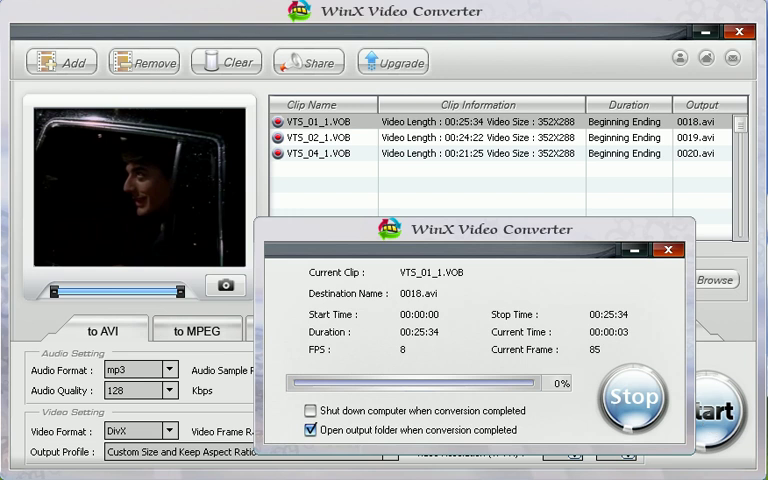